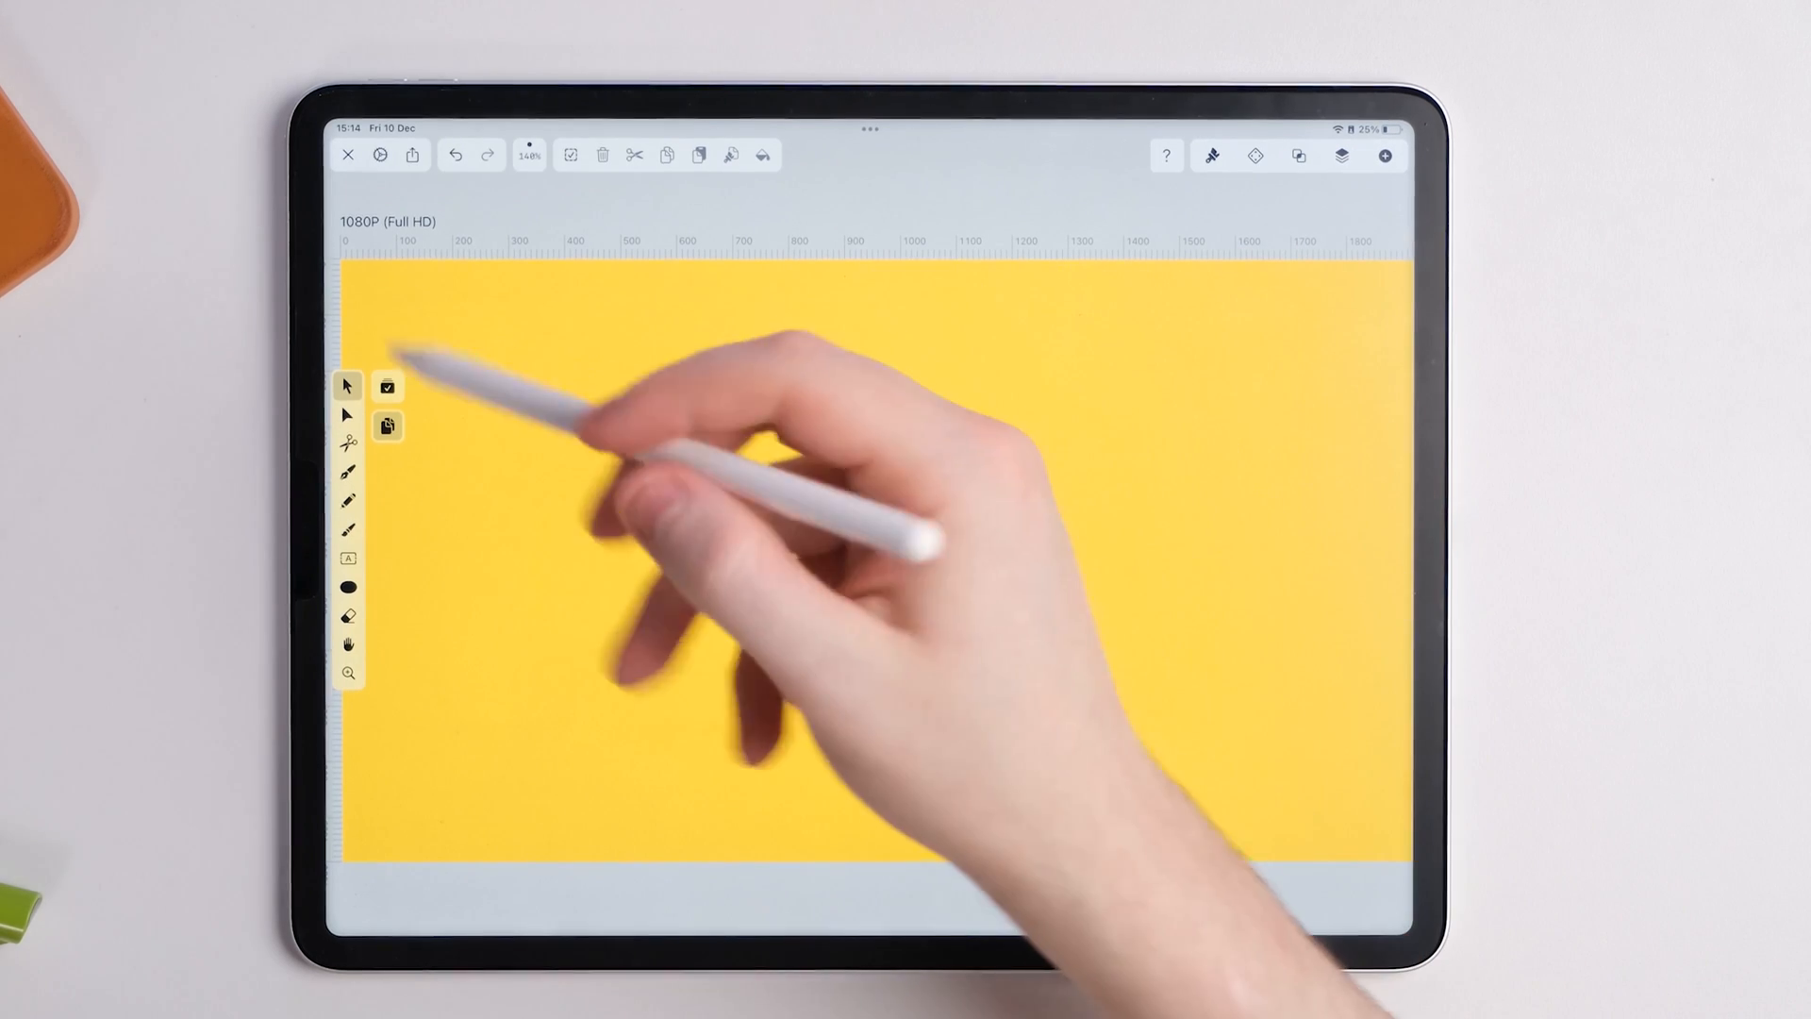
- Turn on the isometric artboard grid and grid snapping in Preferences > Artboard & Grid
left_click(457, 151)
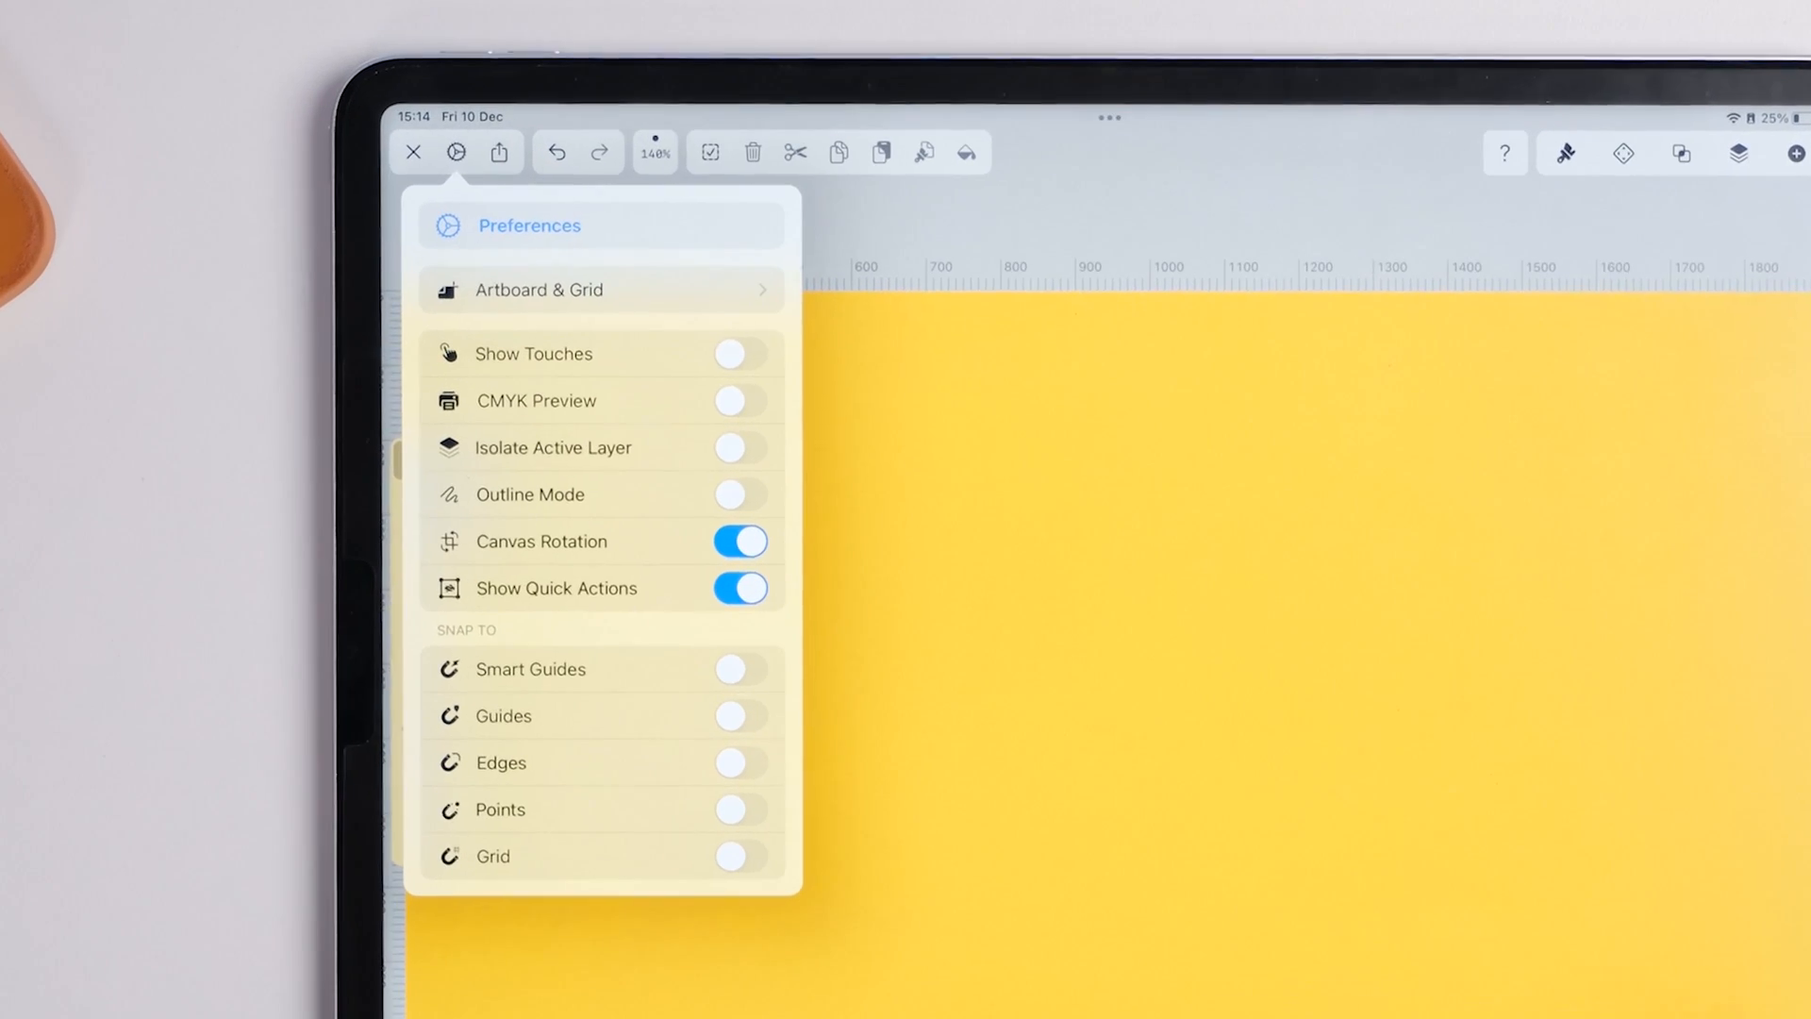
mouse_move(717, 300)
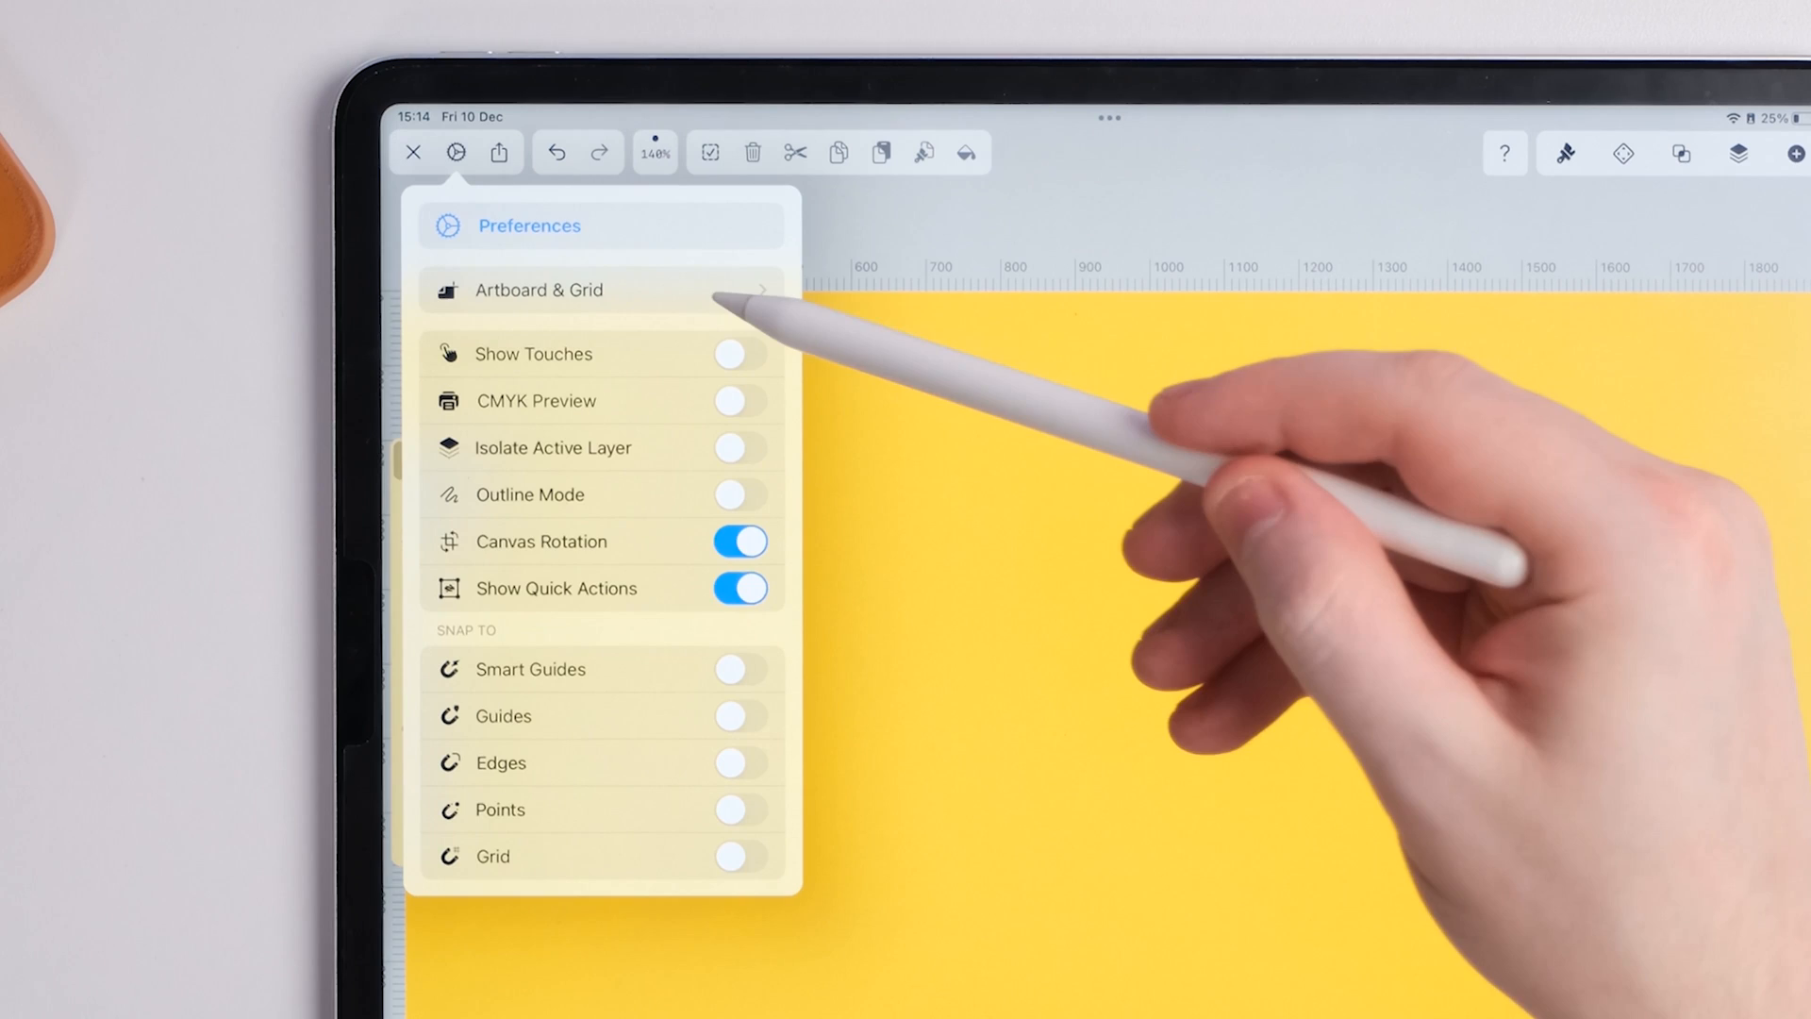
left_click(538, 291)
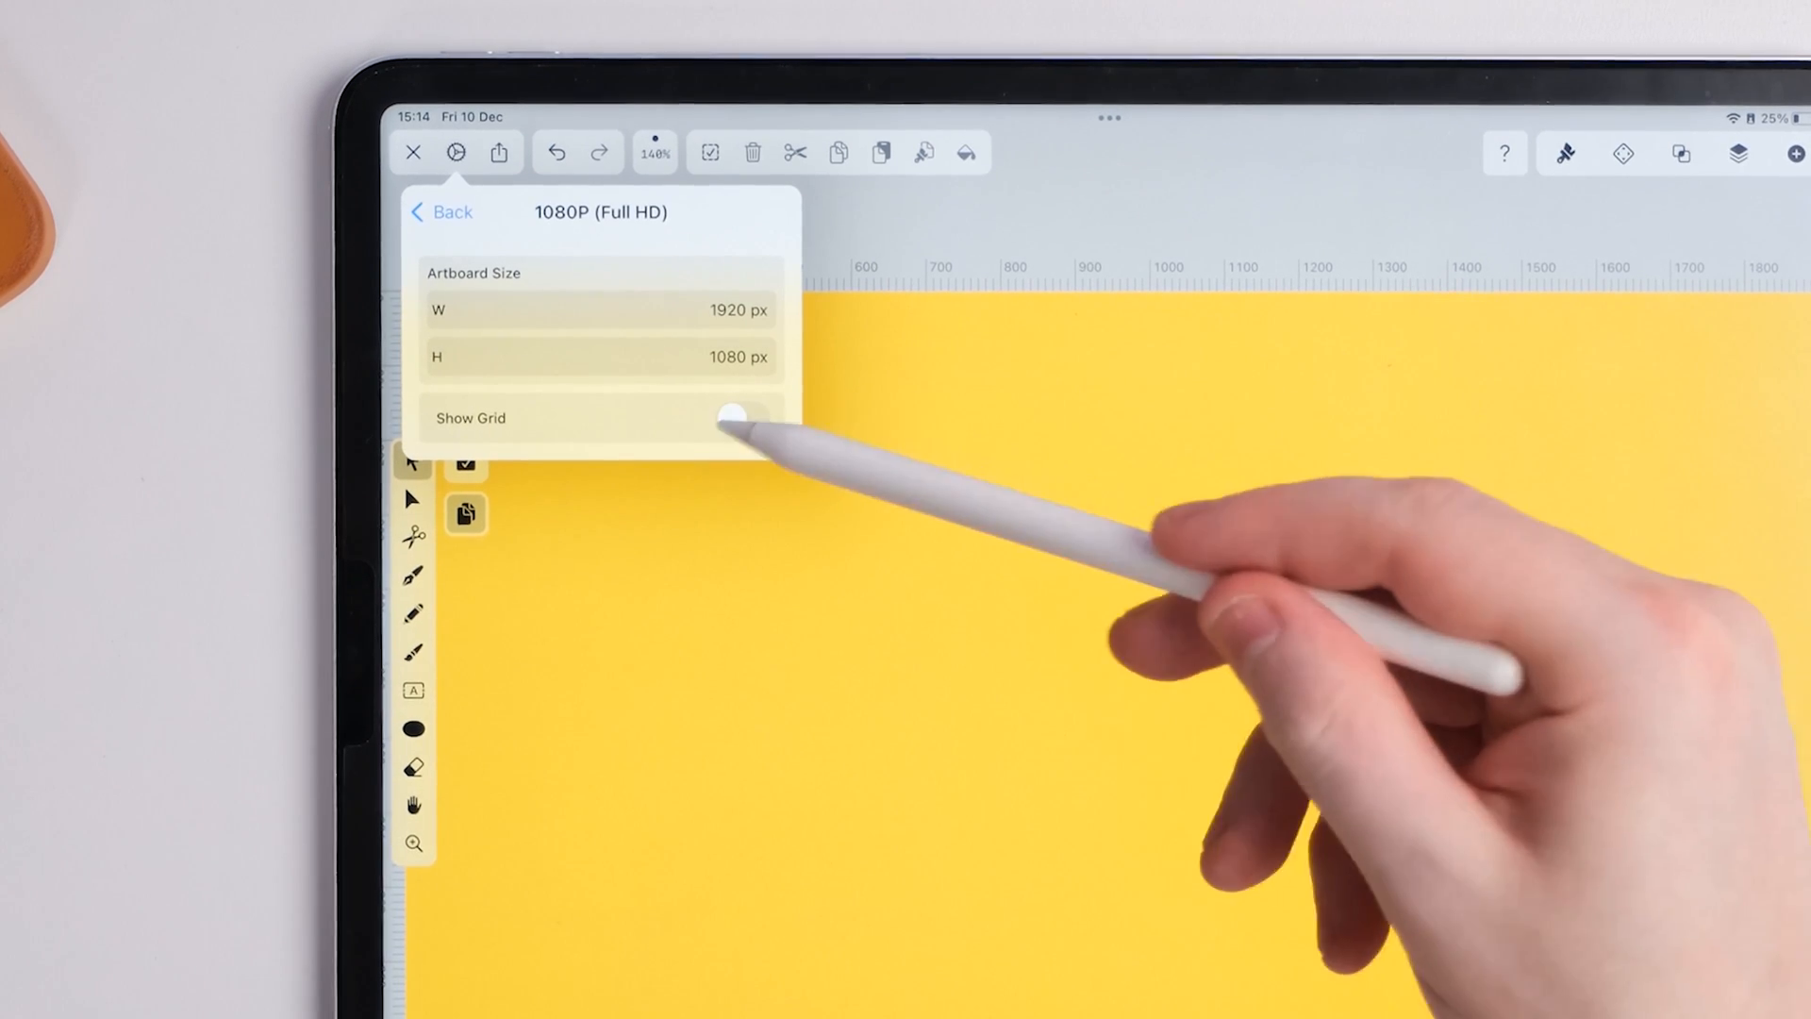
left_click(739, 418)
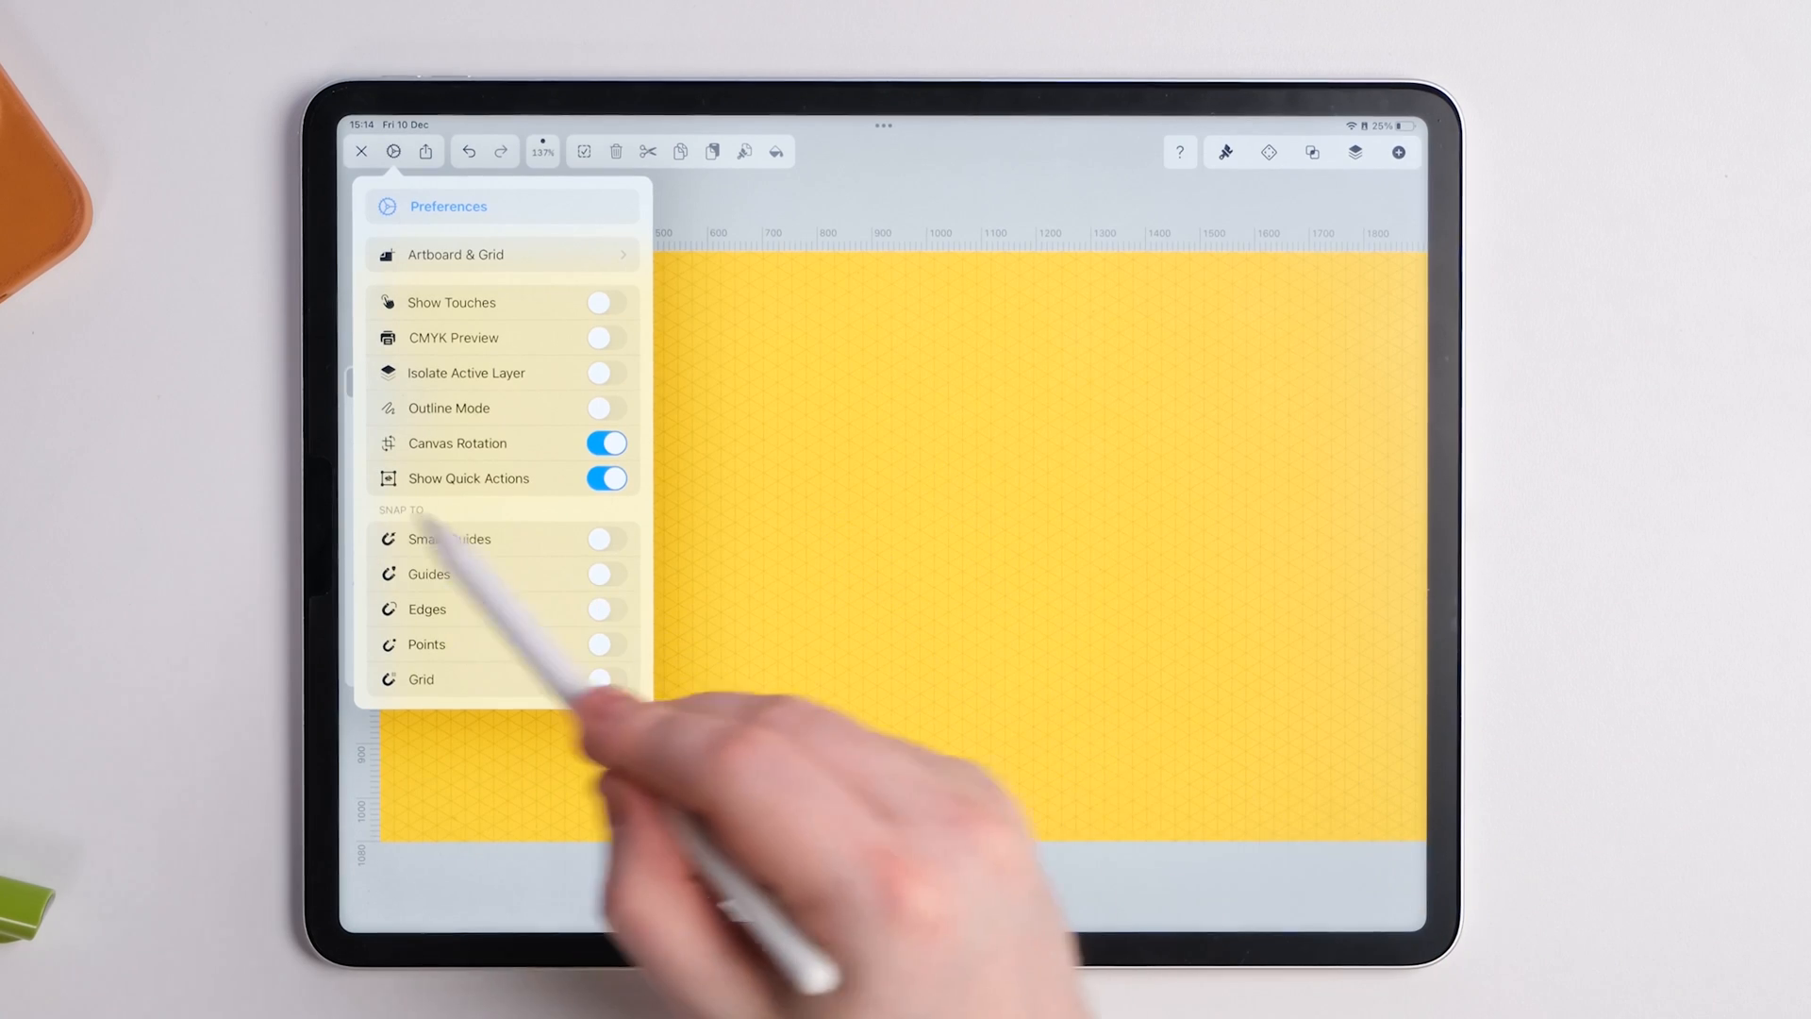
left_click(605, 680)
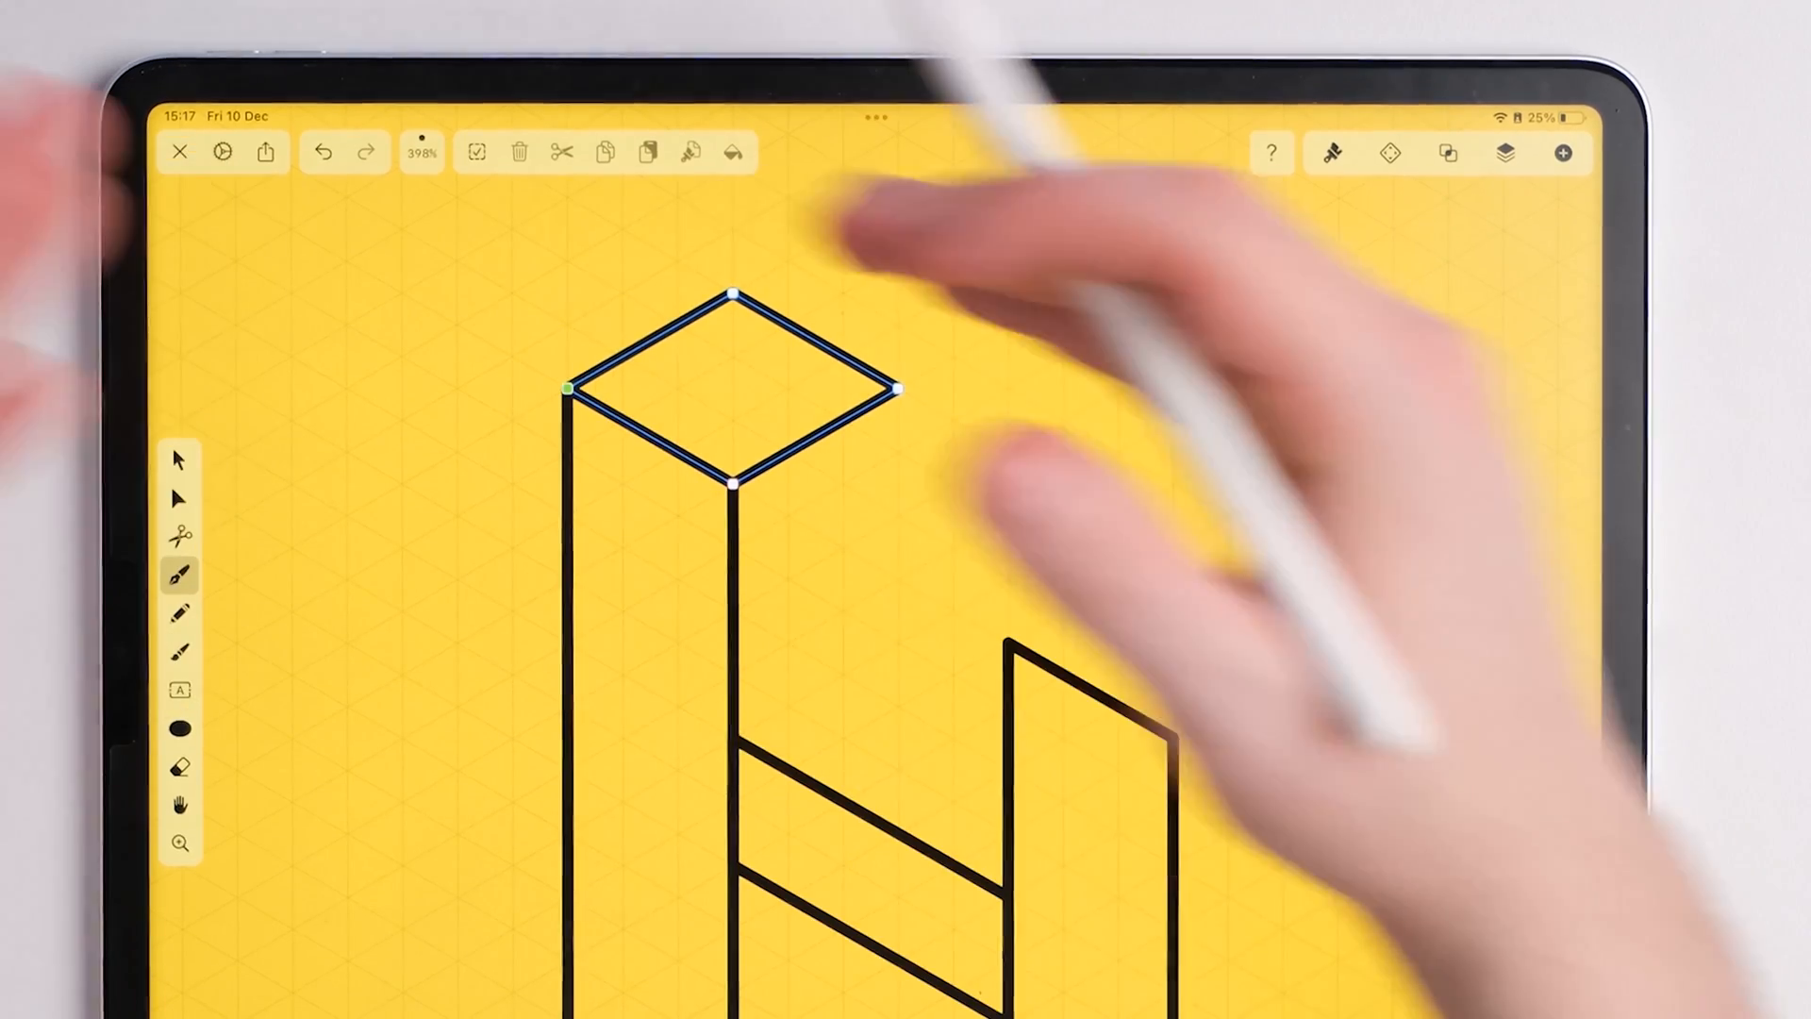
- Undo the stray two-segment stroke while capping the H's pillars with top rhombuses
scroll("down", 3)
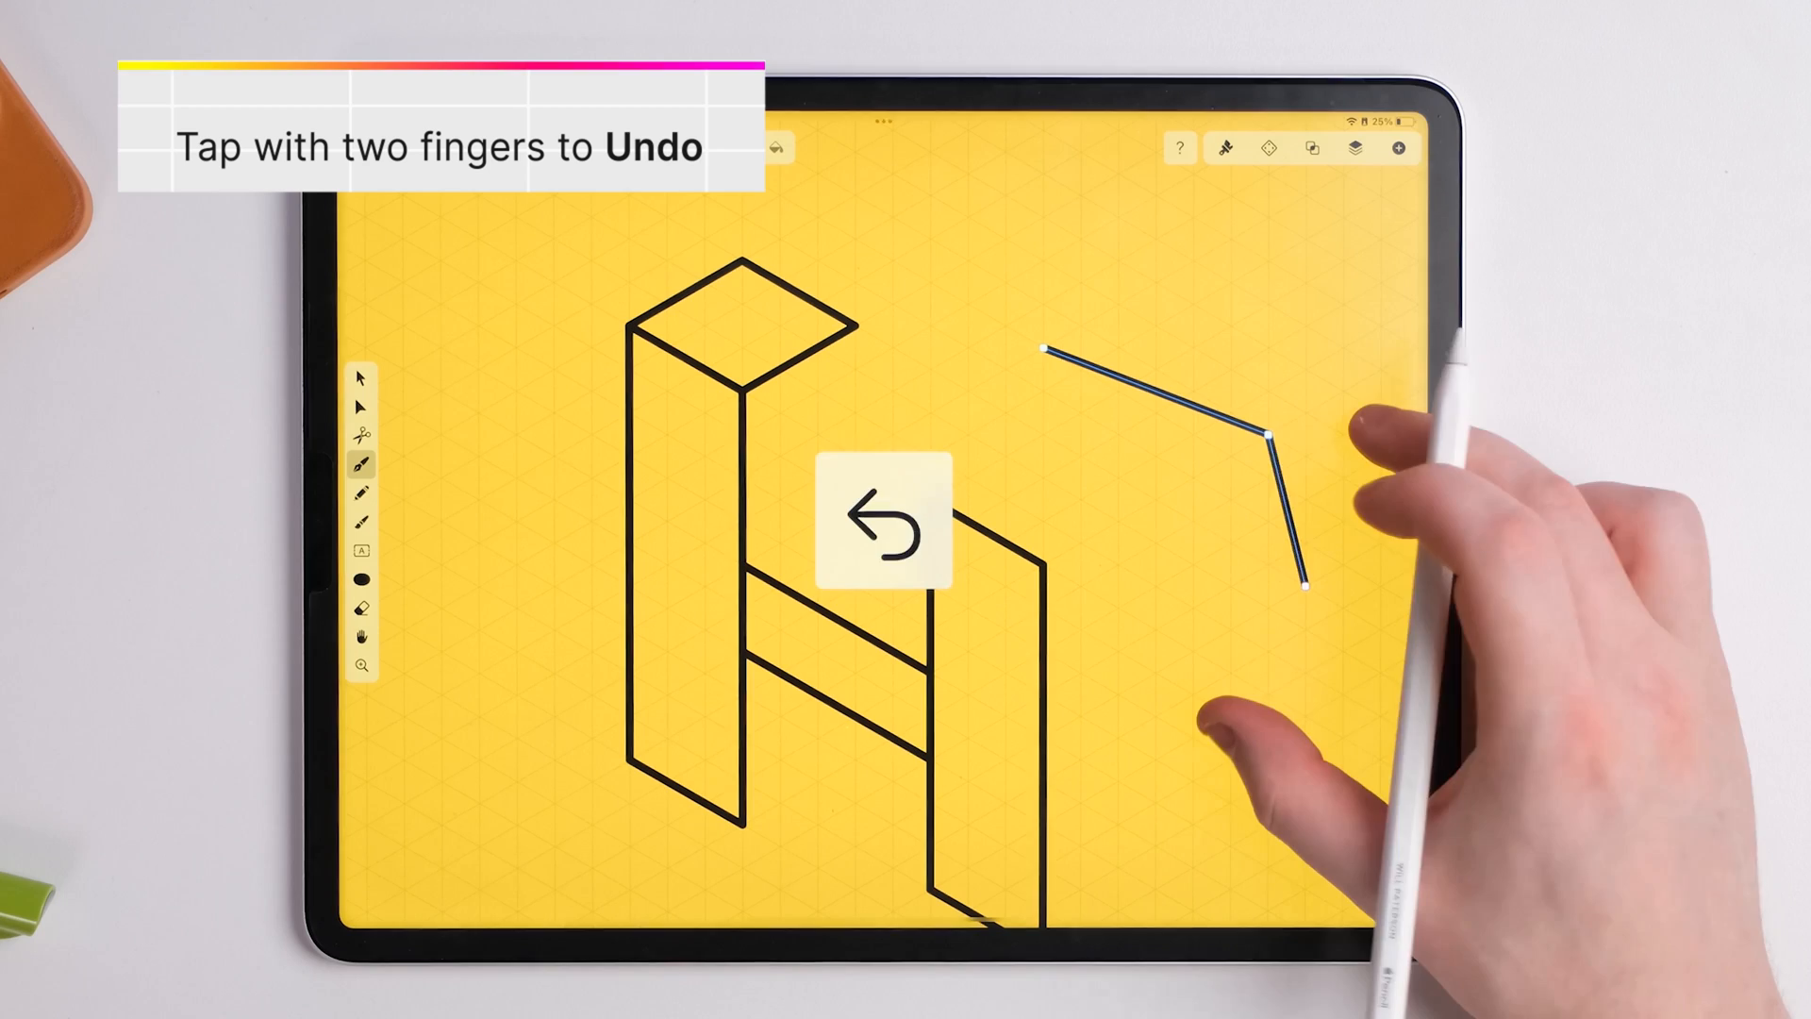
left_click(906, 520)
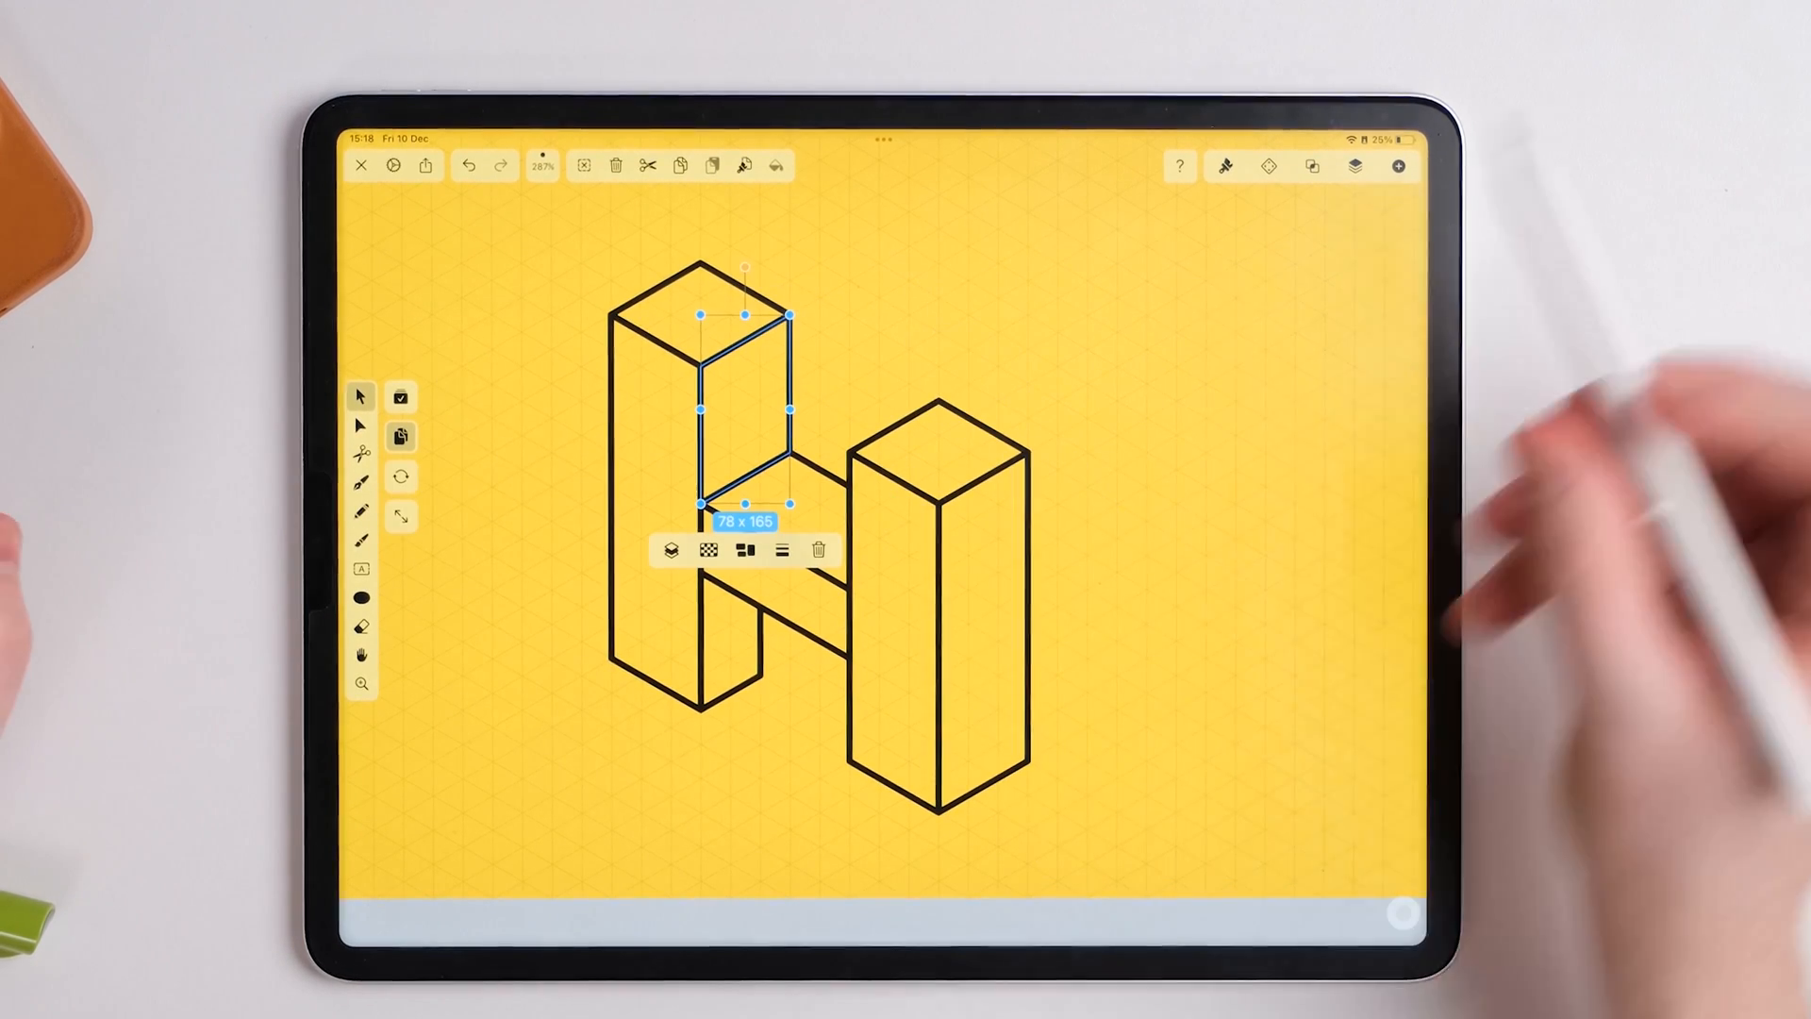
- Give the left pillar's inner face a solid #000000 fill and keep its black stroke on
left_click(1226, 166)
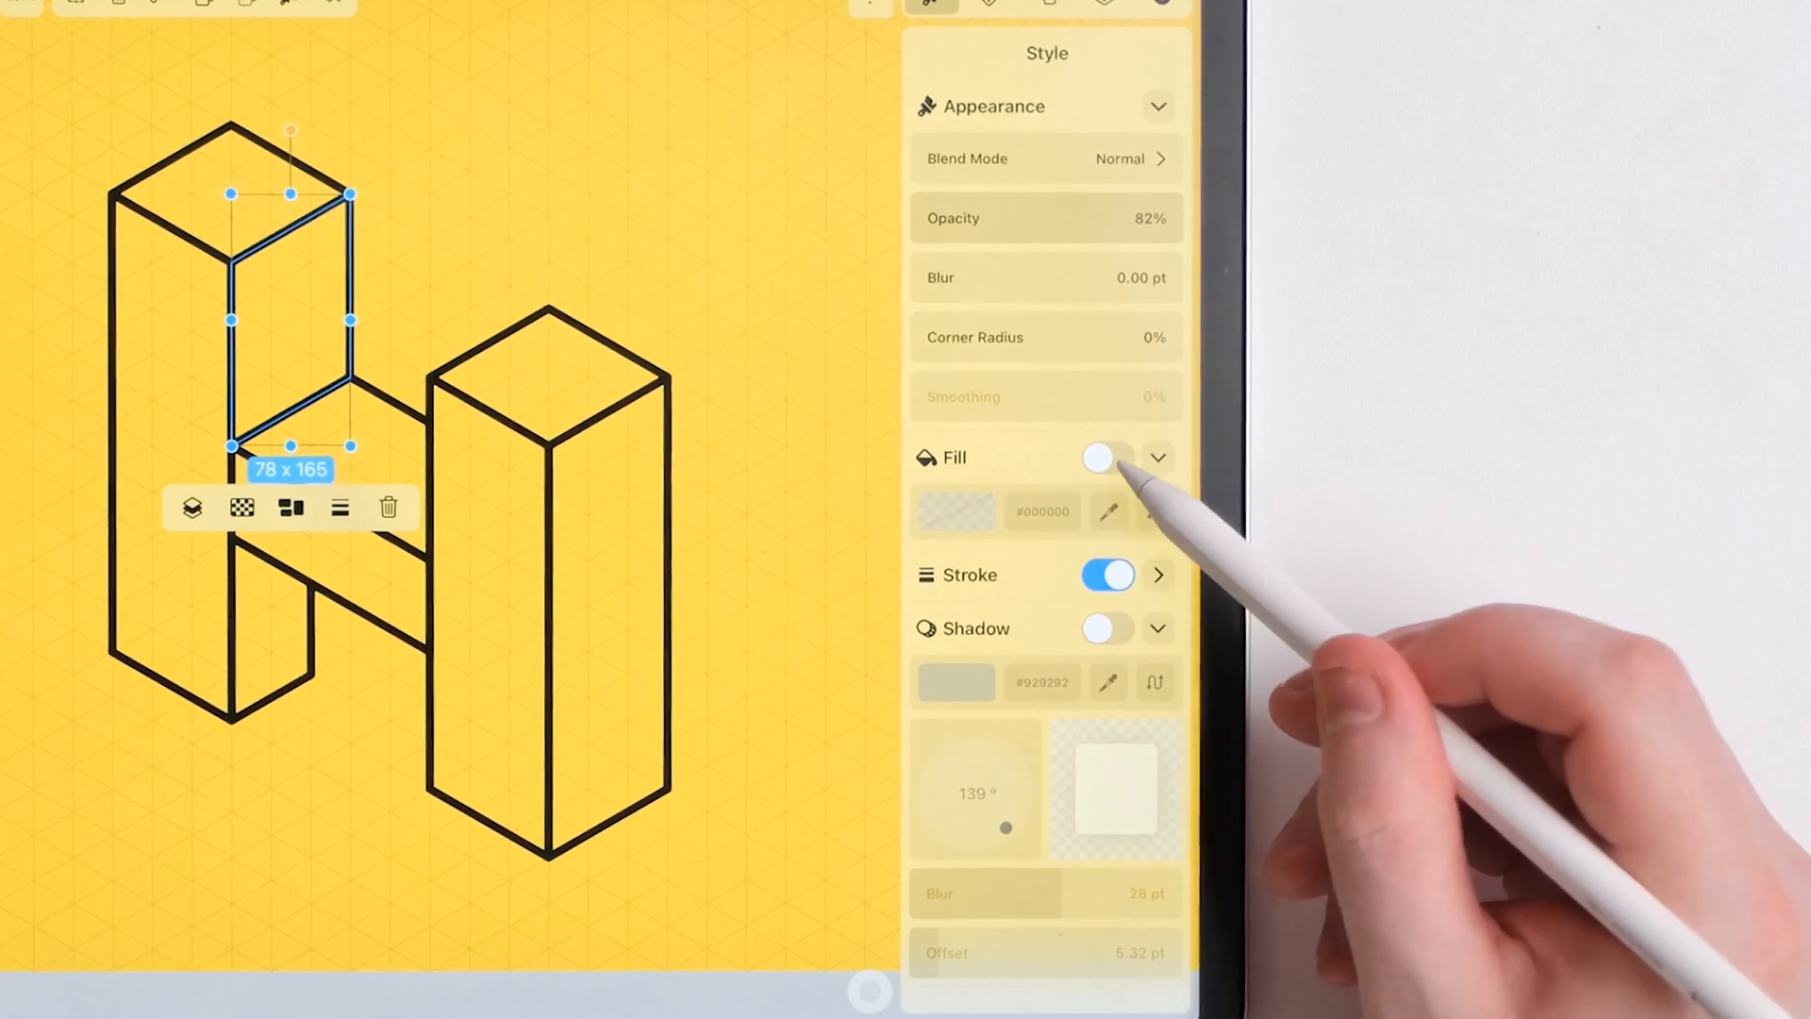
left_click(1100, 457)
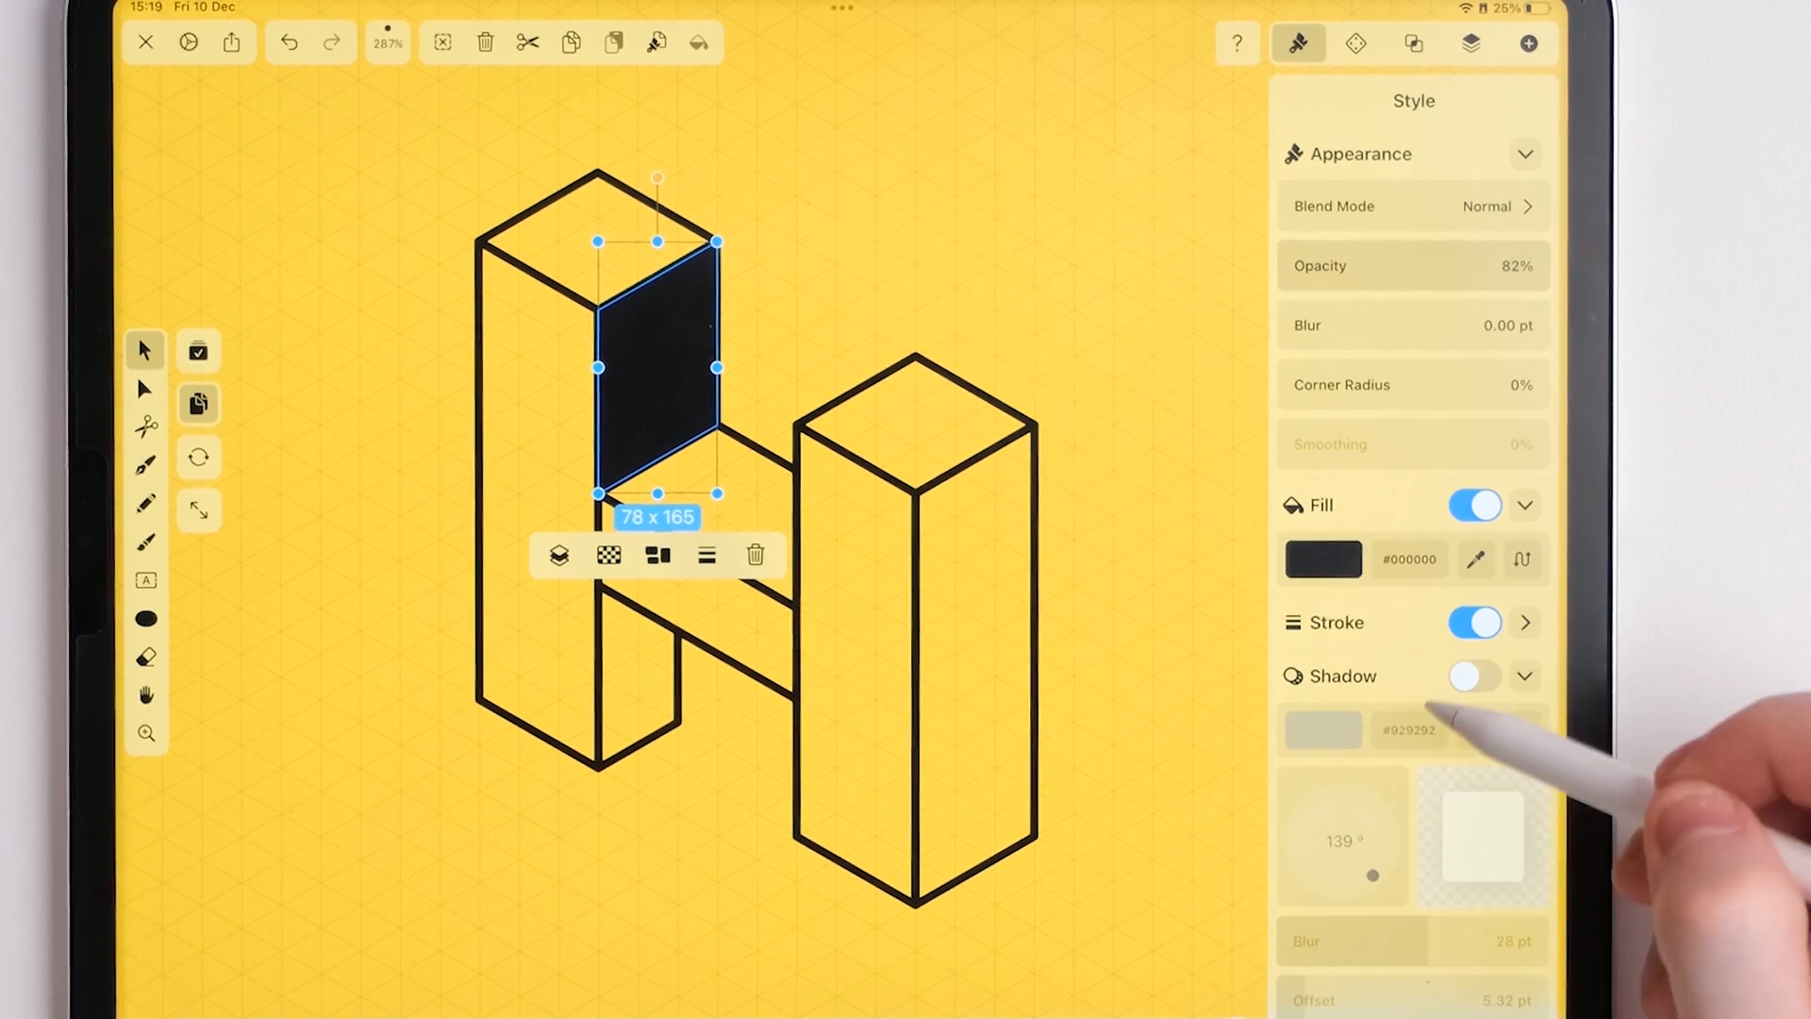
left_click(1475, 621)
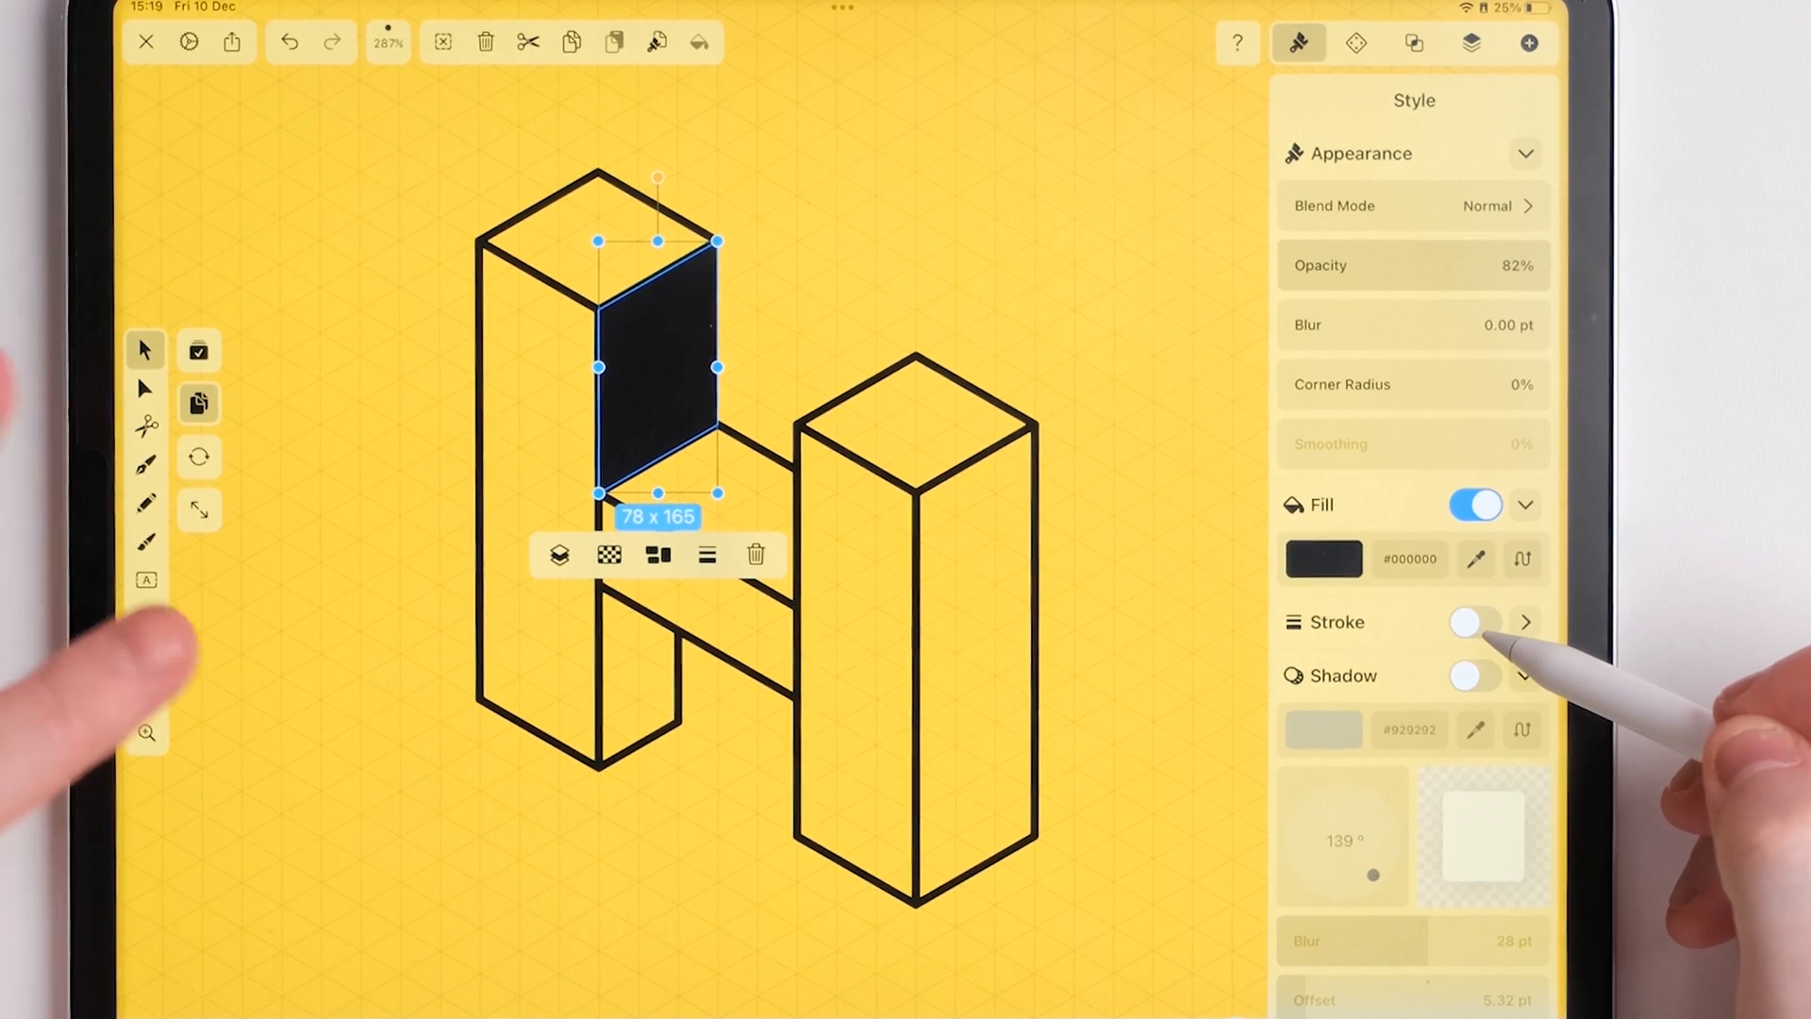
left_click(1475, 620)
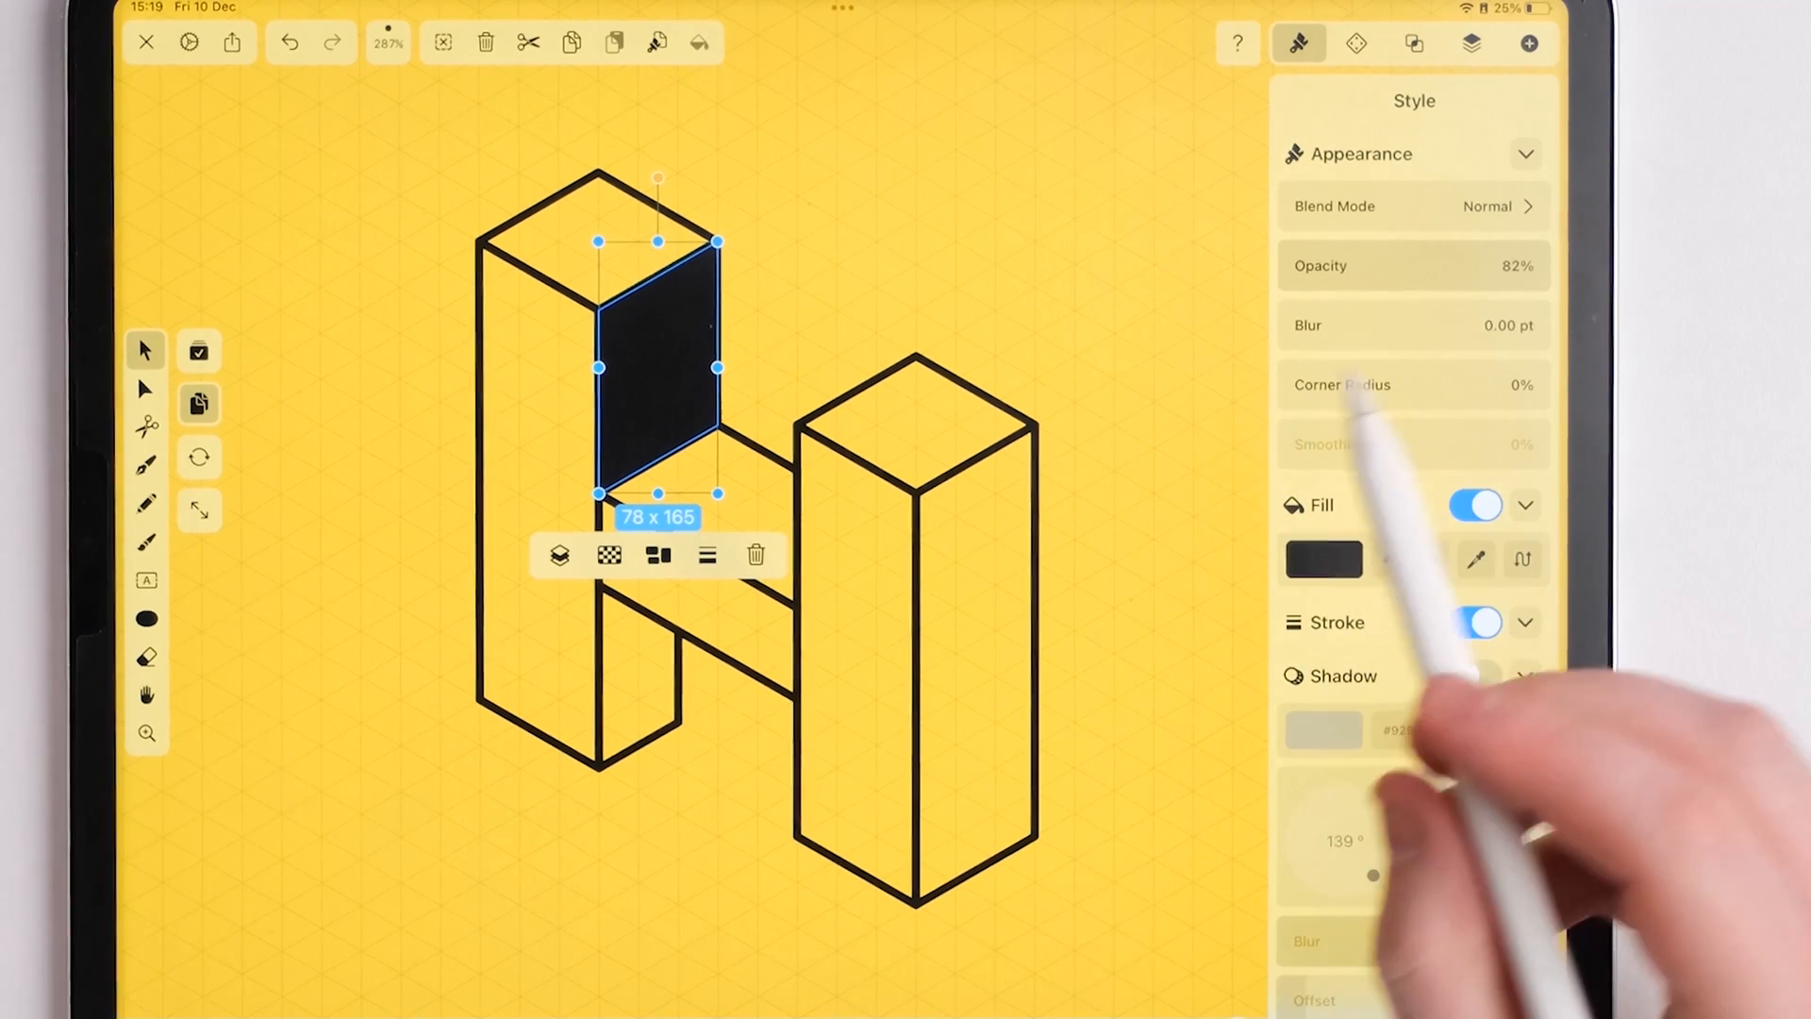
left_click(1473, 676)
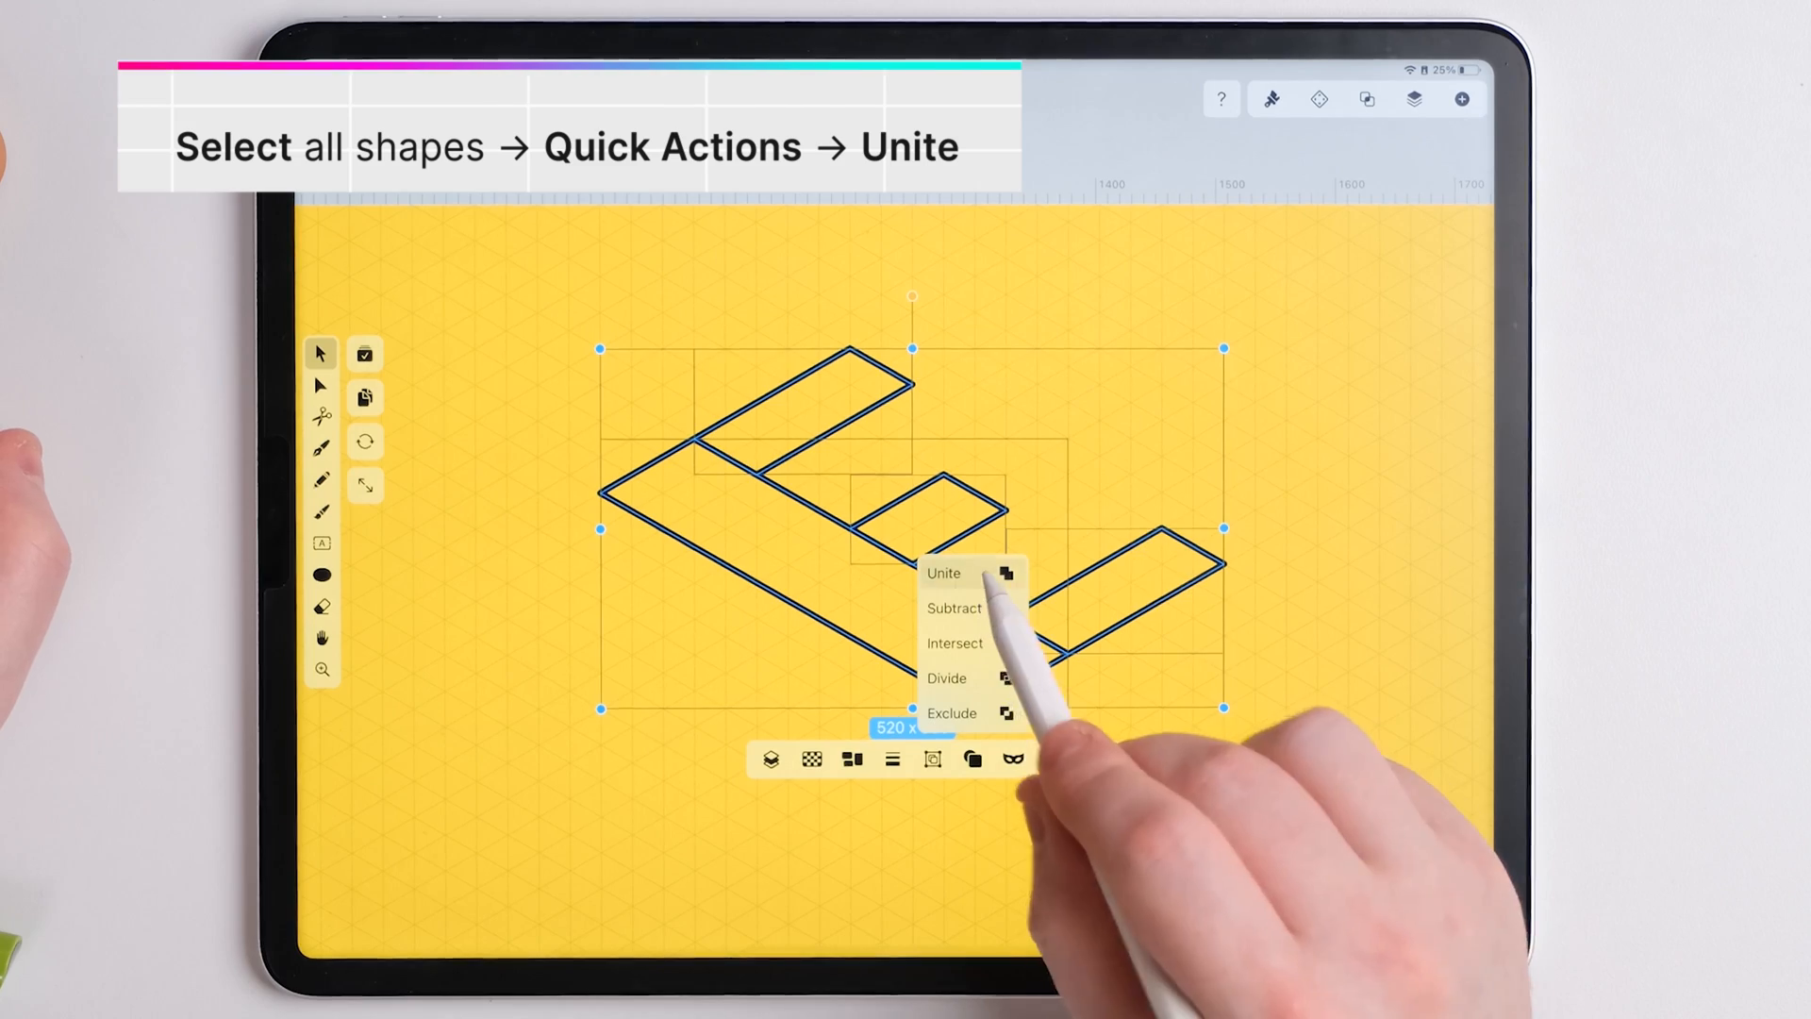
- Unite all the E's overlapping strips into one outline via Quick Actions
left_click(944, 574)
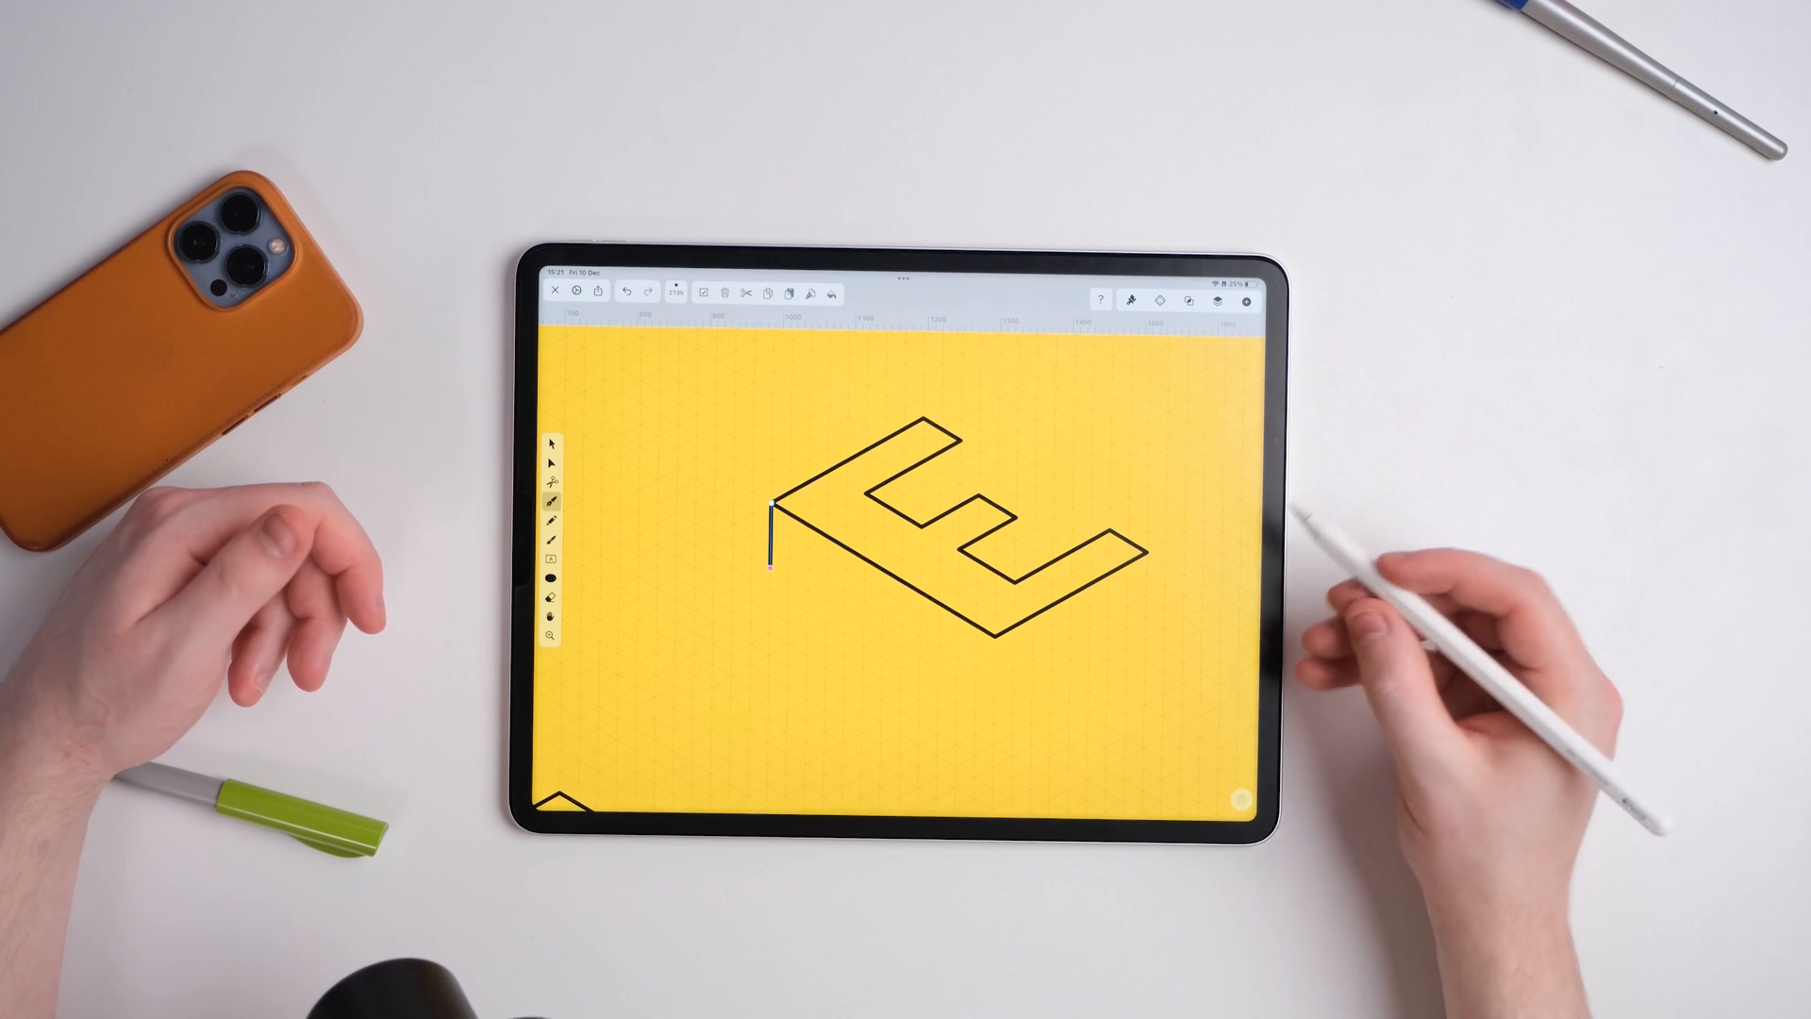
mouse_move(1110, 692)
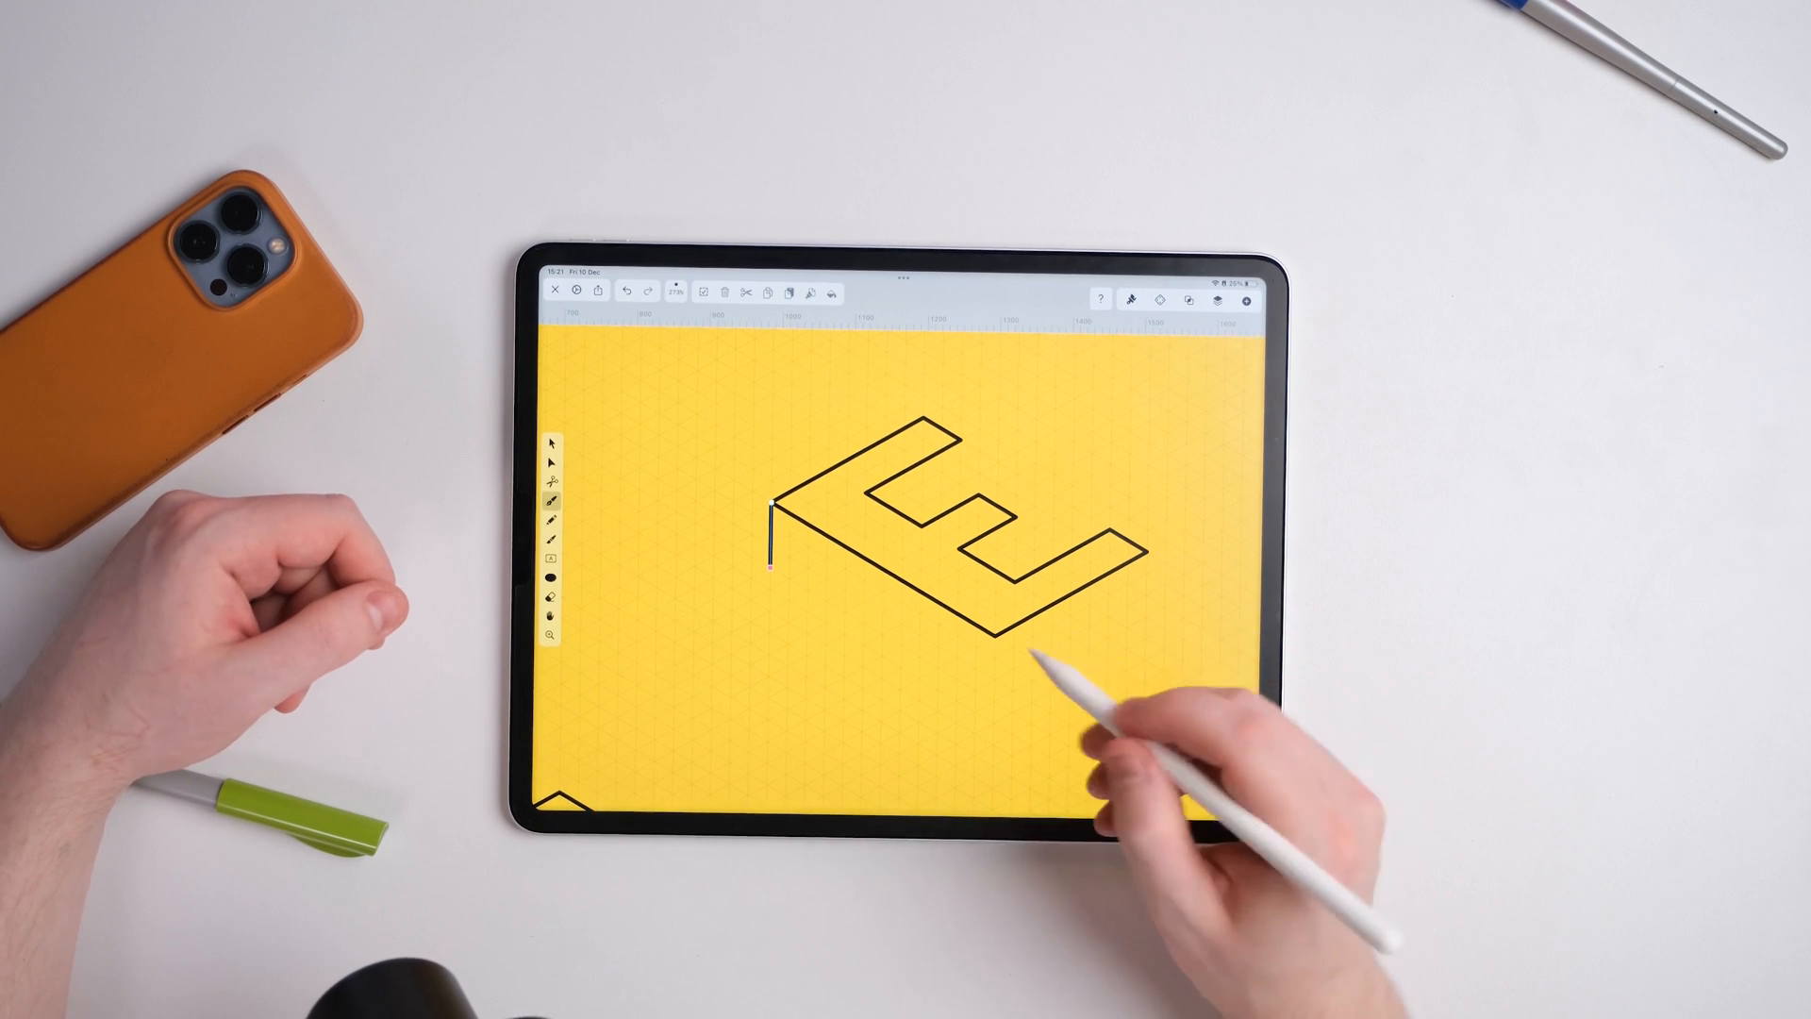